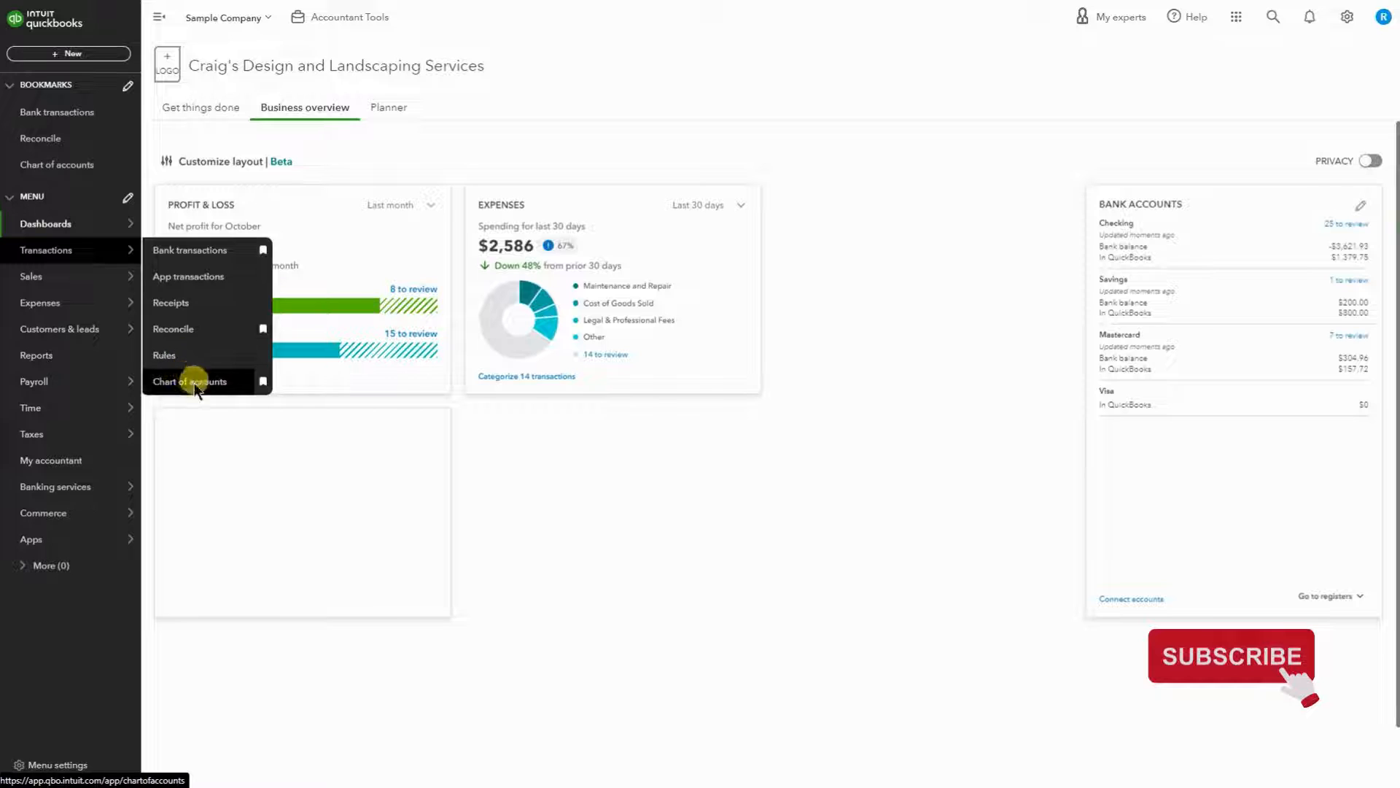
- Show the Chart of accounts and scroll down to the Decks and Patios income account
{"action": "left_click", "coordinate": [189, 381]}
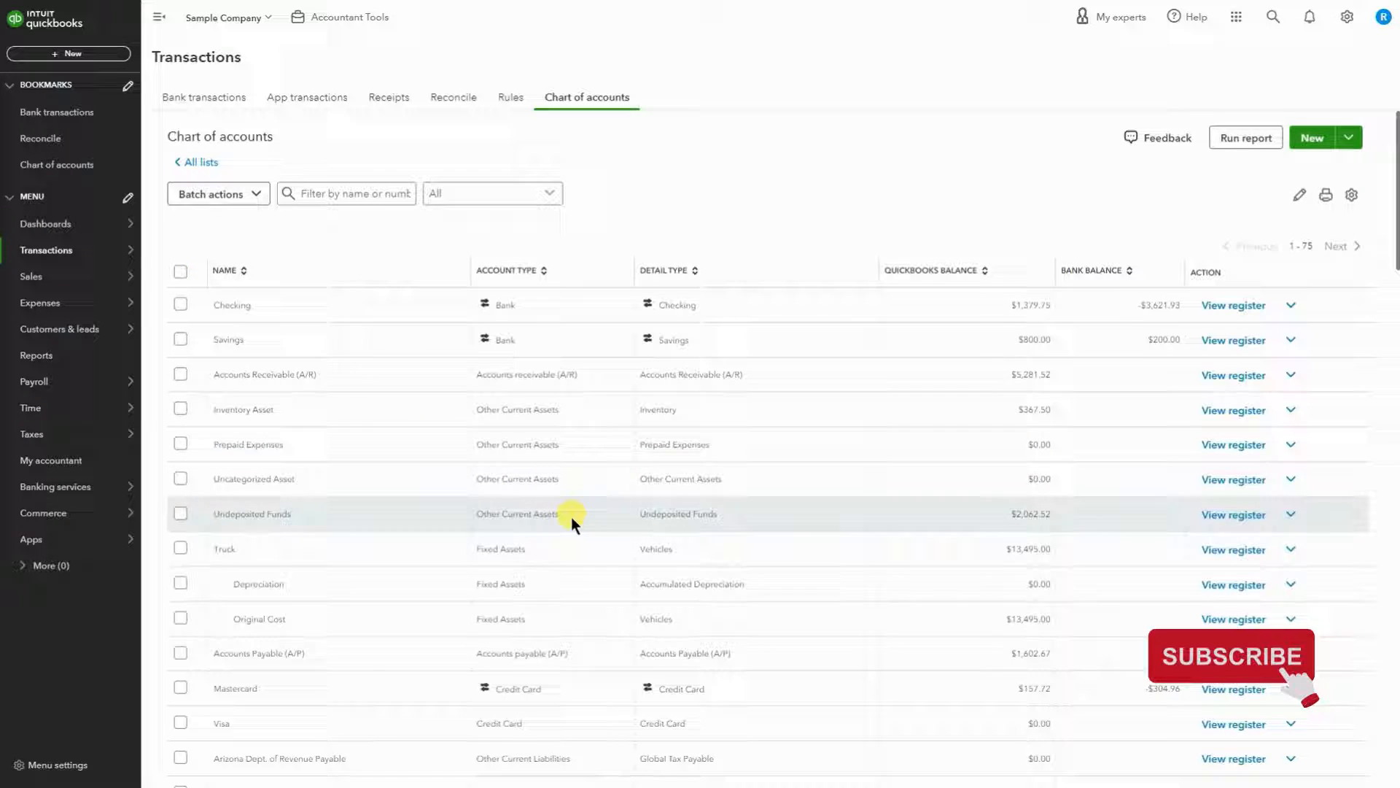
{"action": "scroll", "scroll_direction": "down", "scroll_amount": 3}
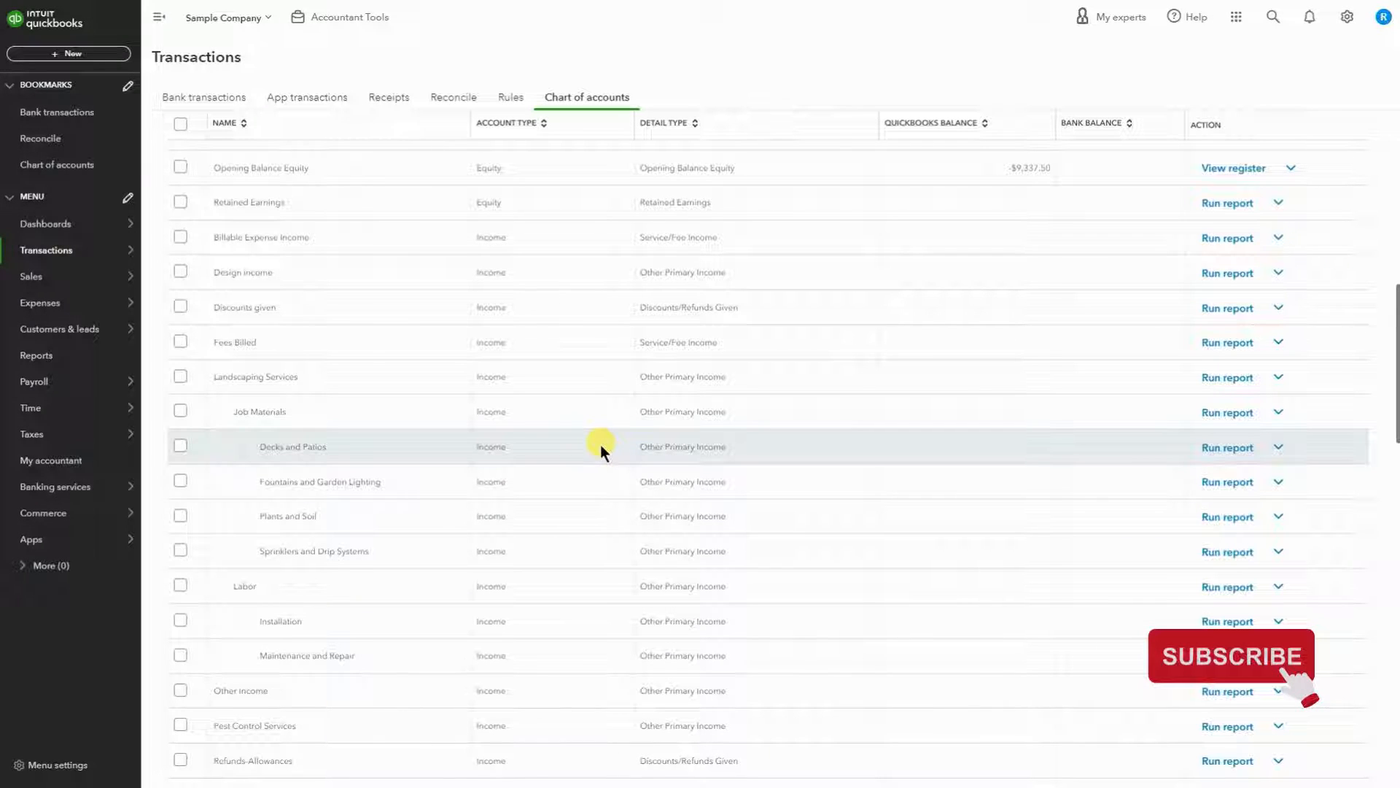
- Make the Decks and Patios account inactive via its Action menu and confirm
{"action": "left_click", "coordinate": [181, 445]}
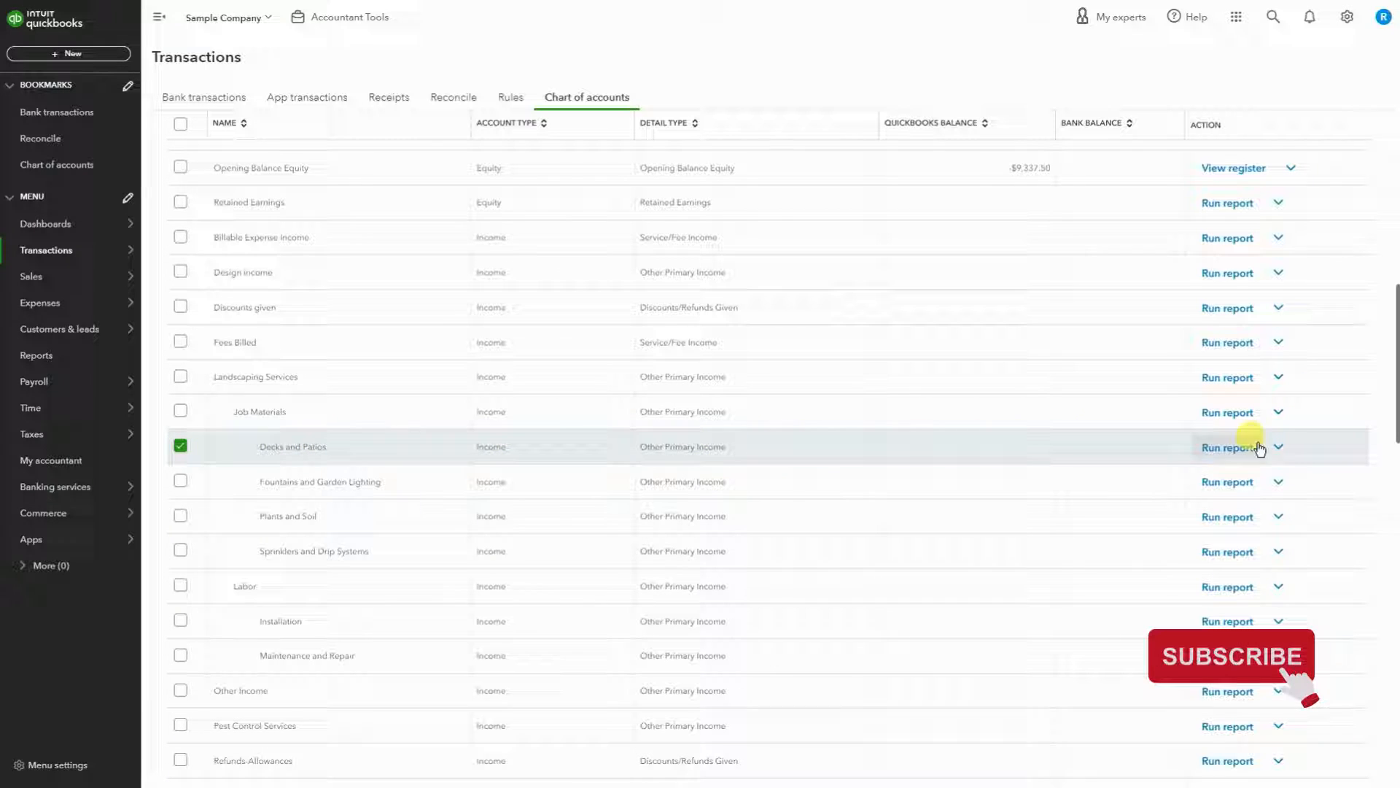
{"action": "left_click", "coordinate": [1279, 446]}
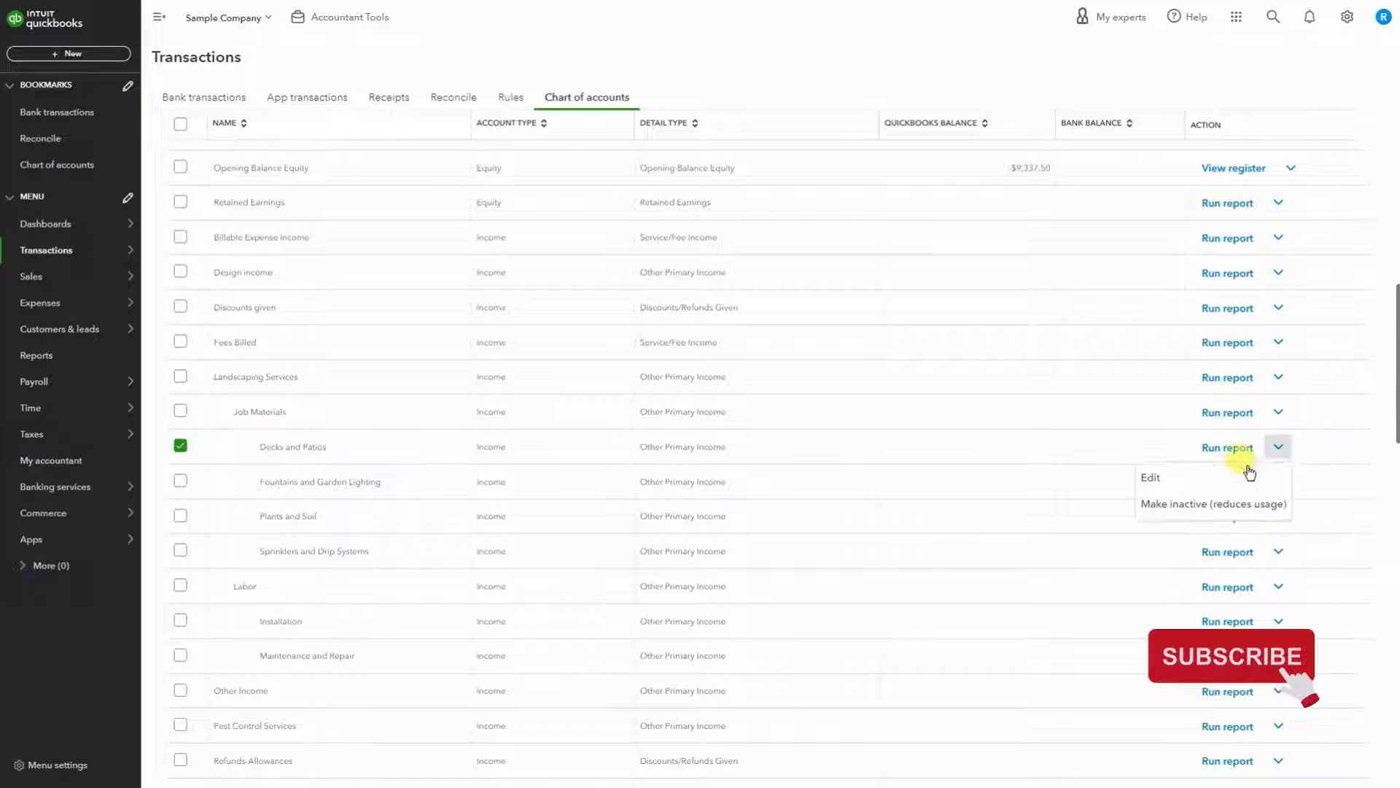
{"action": "left_click", "coordinate": [1210, 503]}
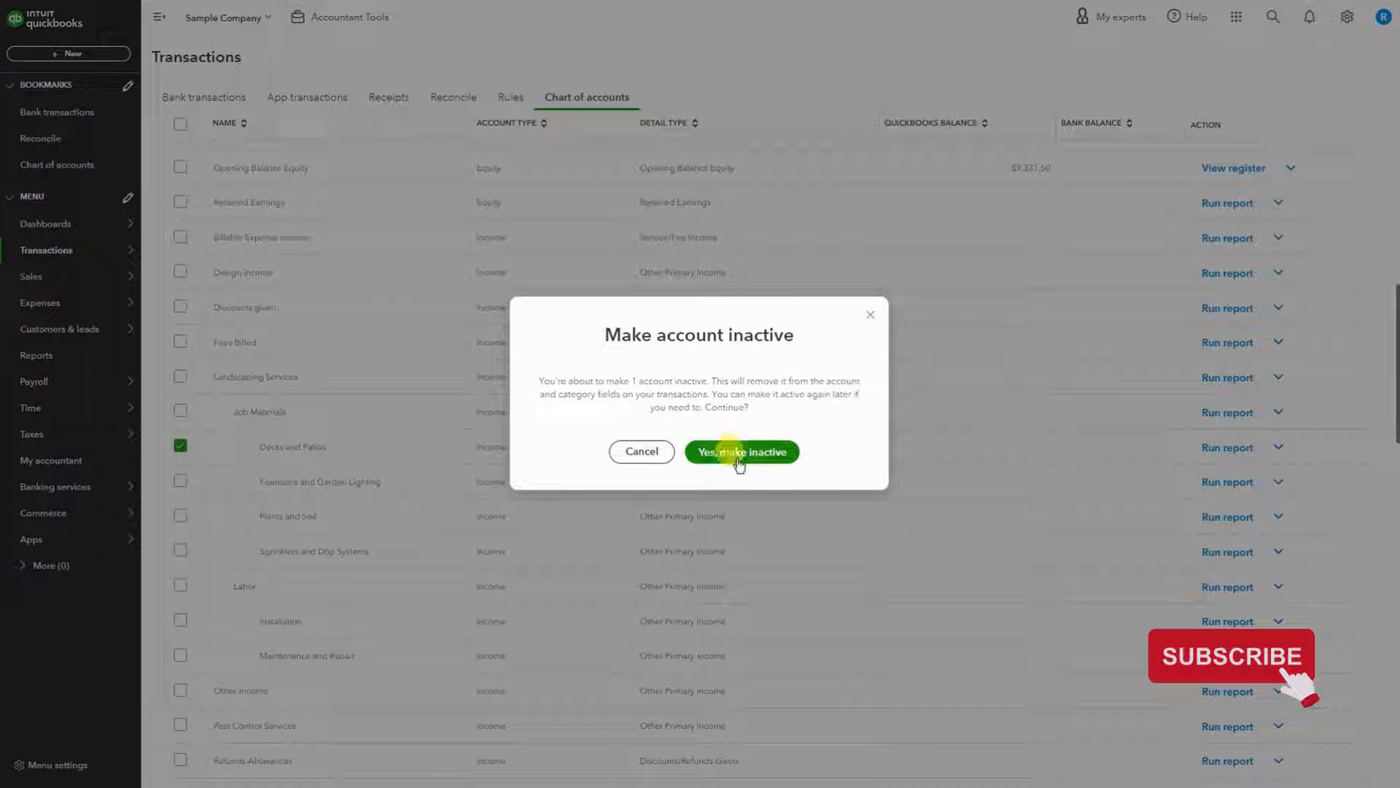
{"action": "left_click", "coordinate": [741, 452]}
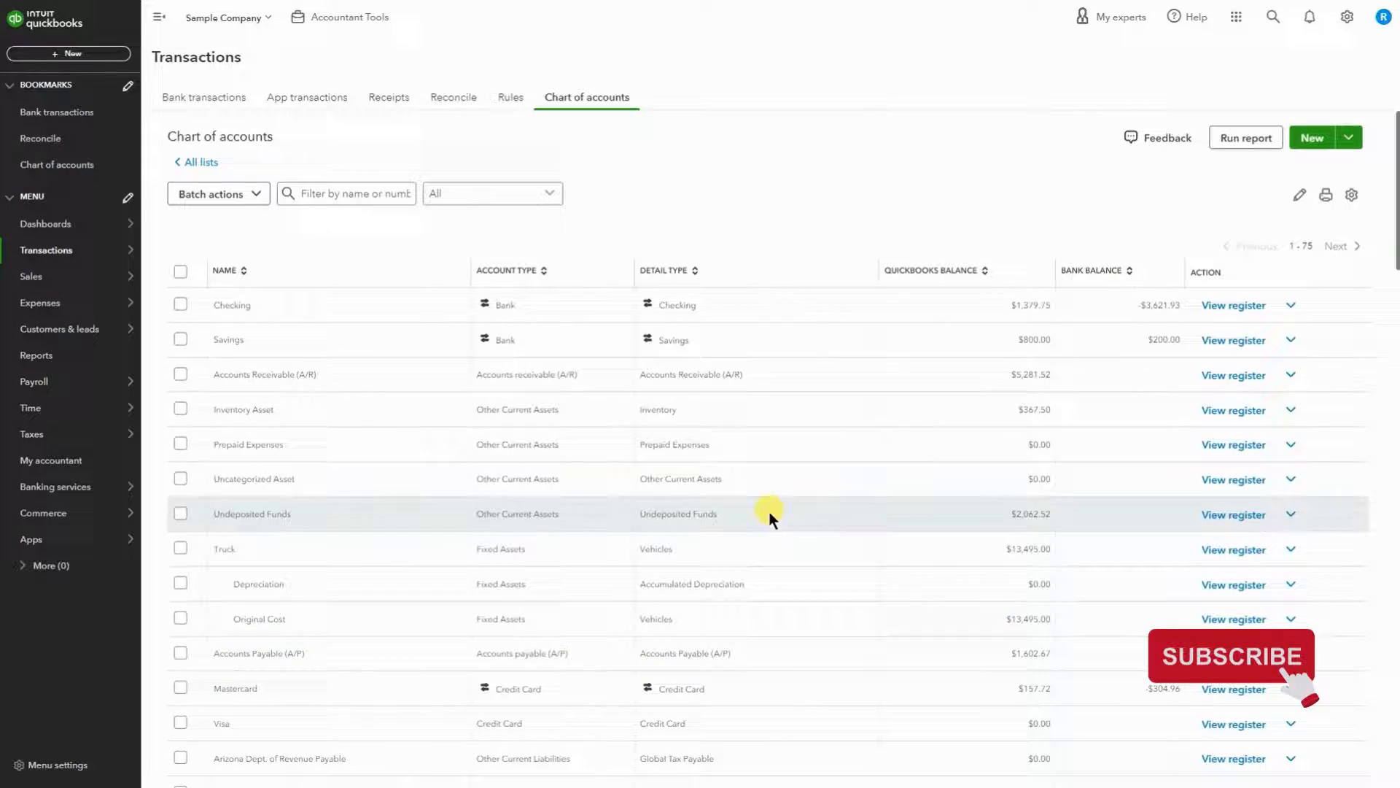
{"action": "mouse_move", "coordinate": [1350, 196]}
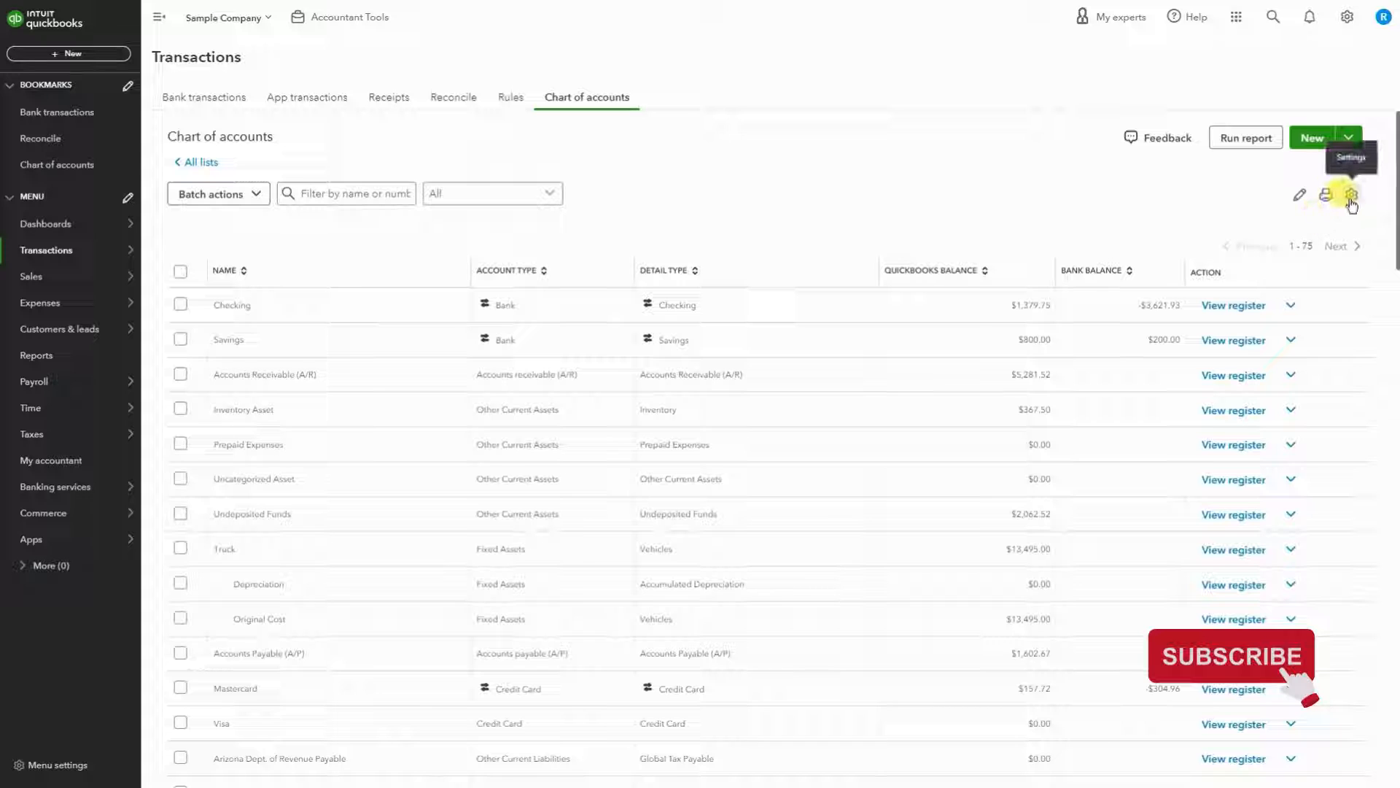
- Turn on Include inactive in the chart of accounts display settings
{"action": "left_click", "coordinate": [1350, 194]}
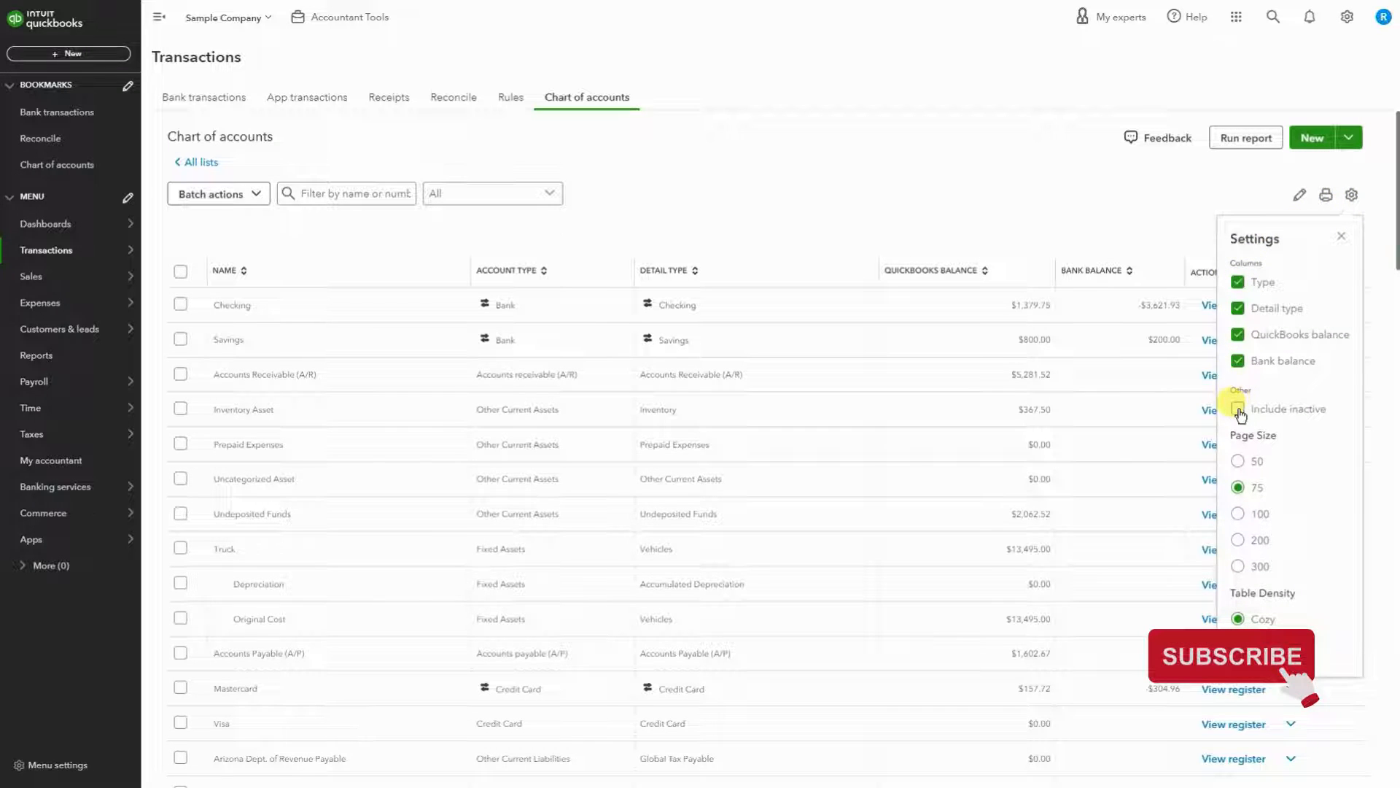
{"action": "left_click", "coordinate": [1239, 408]}
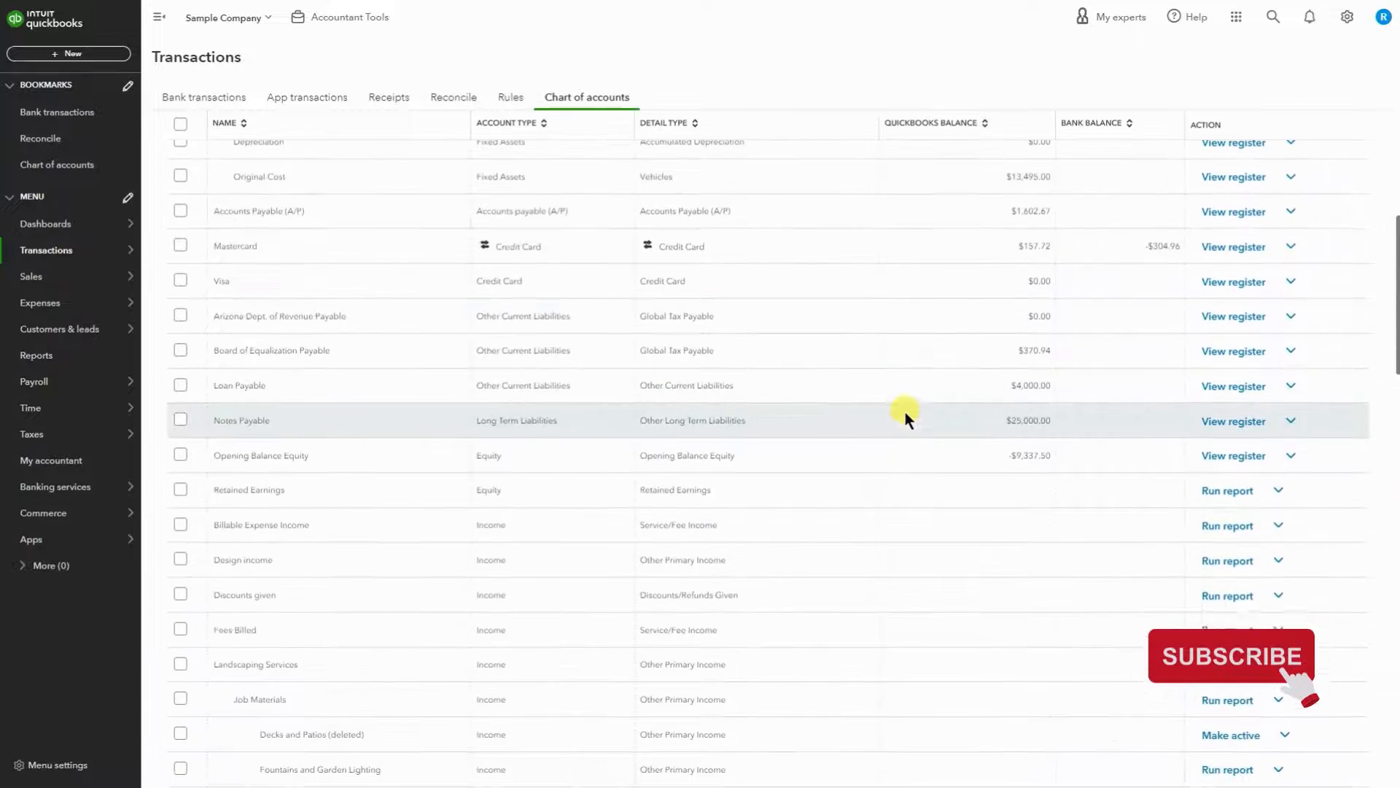
- Select the Decks and Patios (deleted) row so its Make active option is available
{"action": "scroll", "scroll_direction": "down", "scroll_amount": 3}
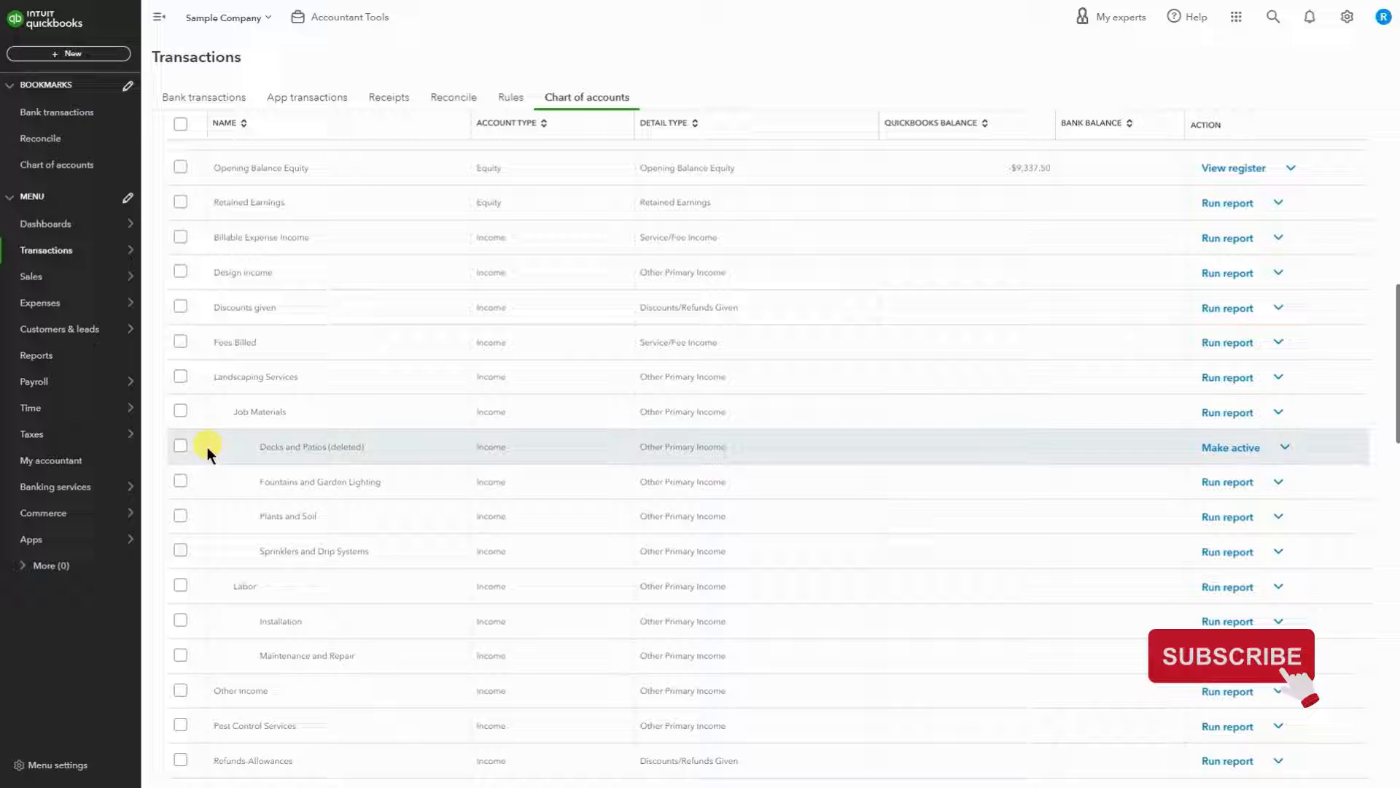
{"action": "left_click", "coordinate": [181, 446]}
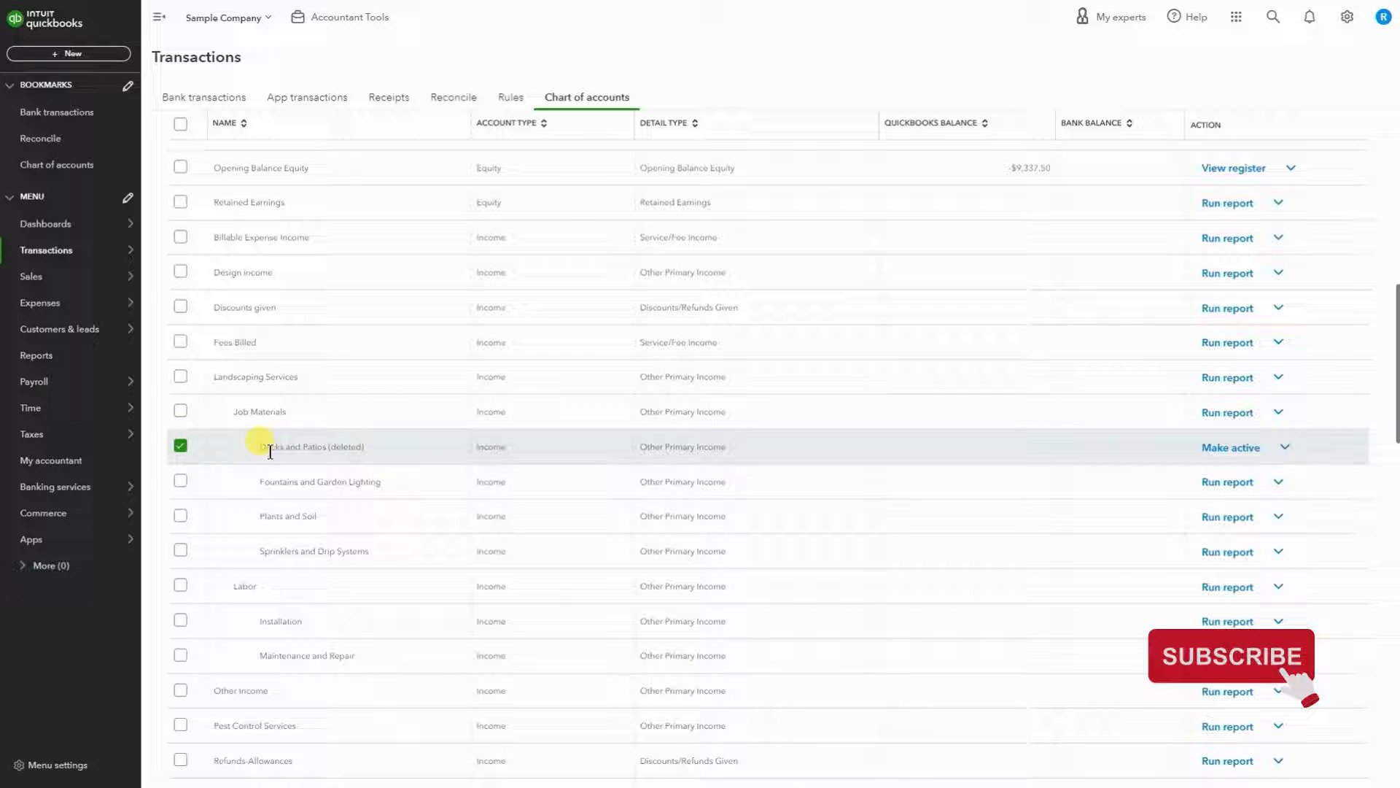
{"action": "mouse_move", "coordinate": [893, 453]}
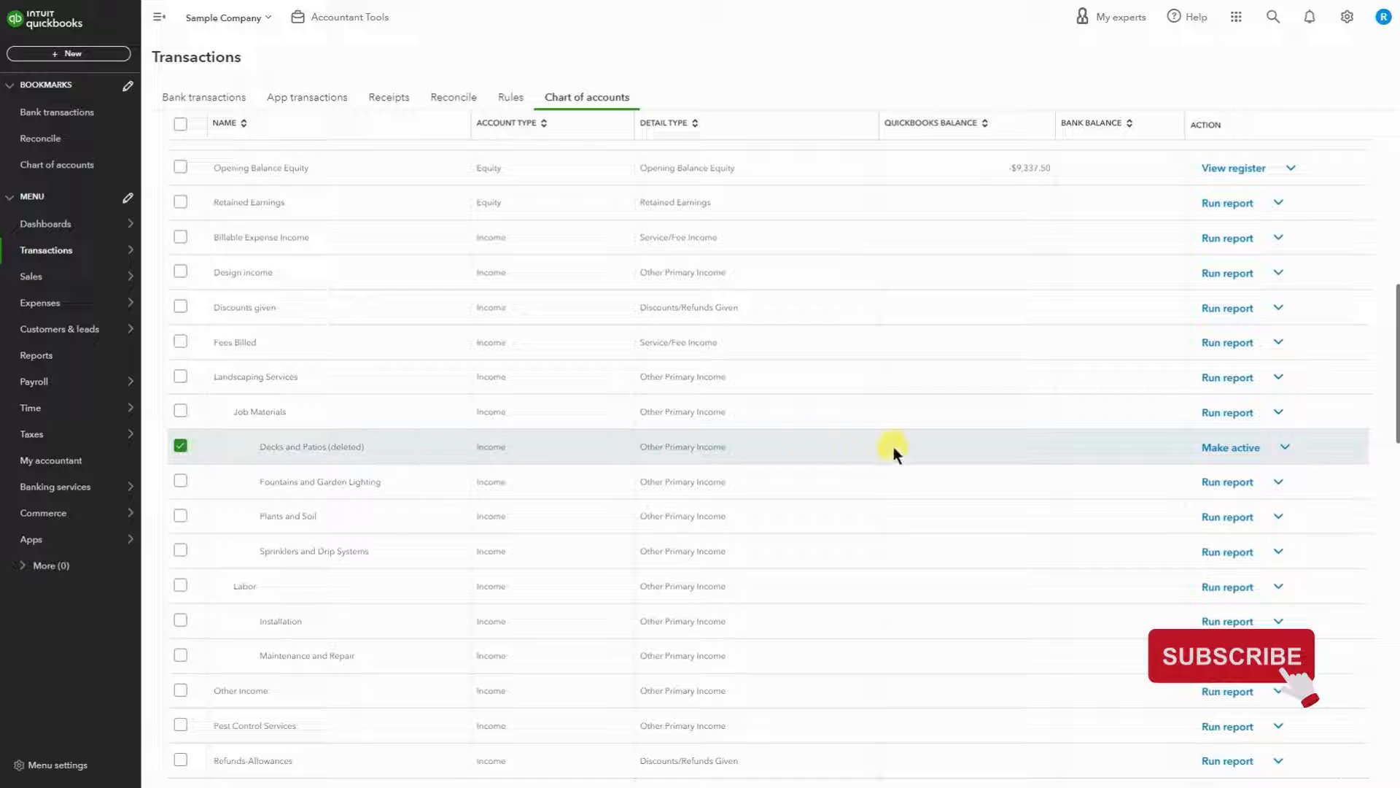
{"action": "mouse_move", "coordinate": [1114, 455]}
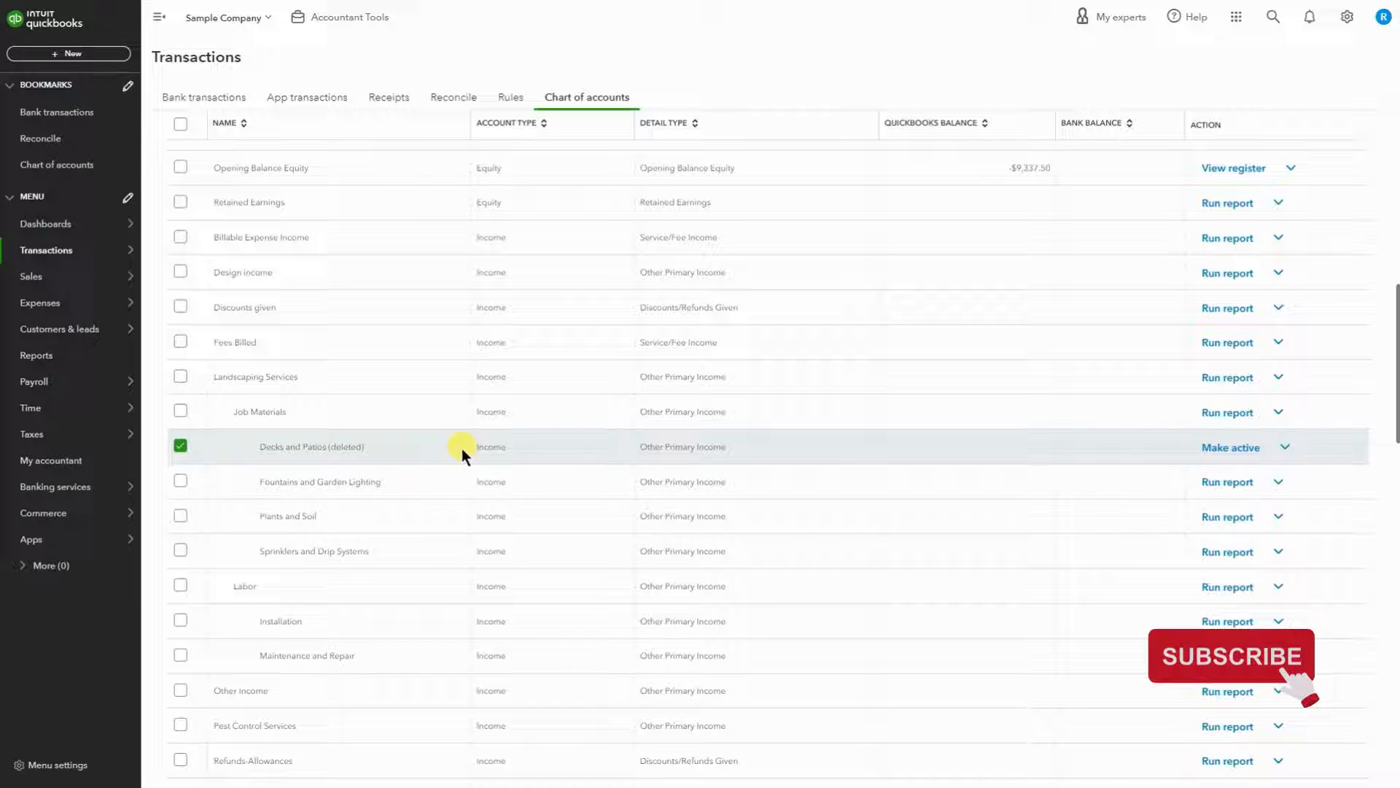
{"action": "mouse_move", "coordinate": [420, 451]}
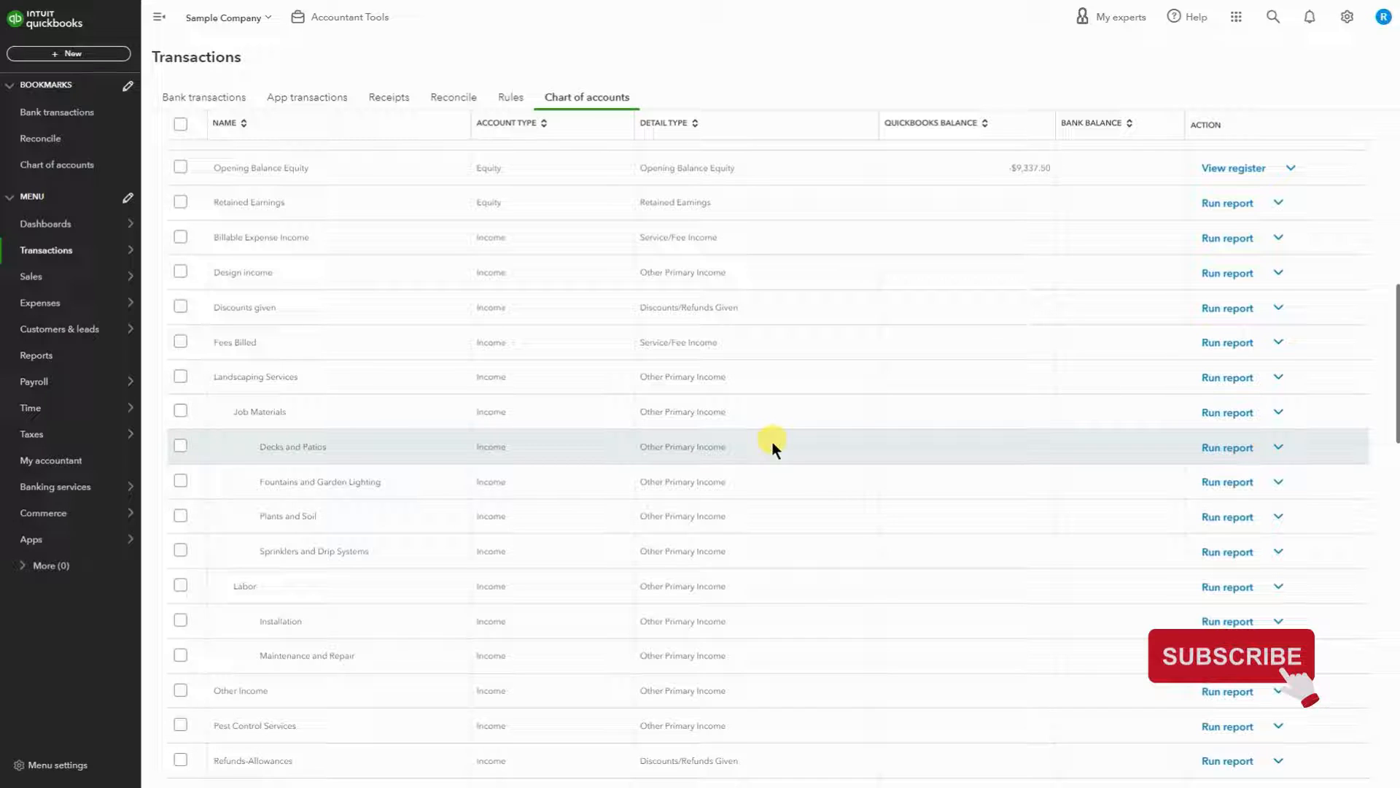
{"action": "mouse_move", "coordinate": [704, 341]}
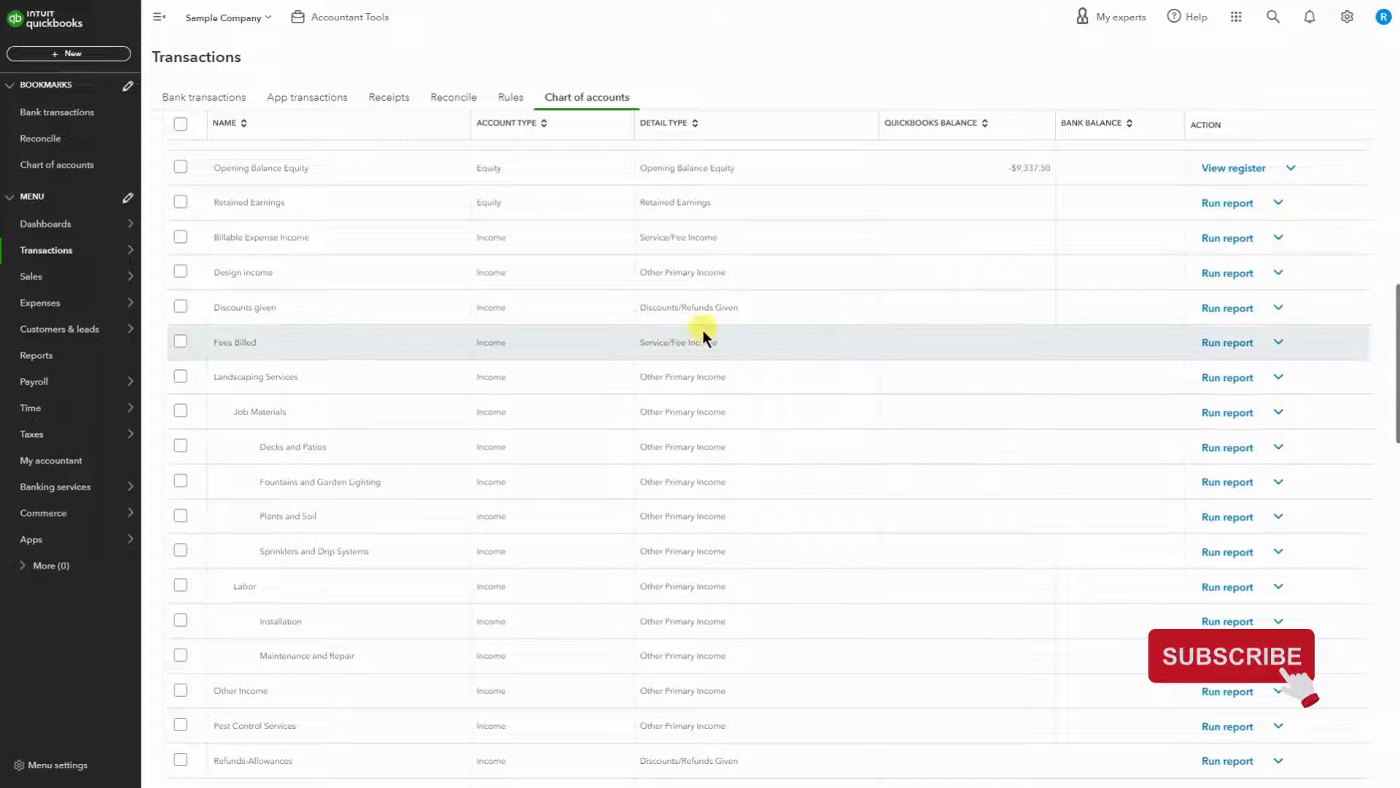
{"action": "mouse_move", "coordinate": [699, 450]}
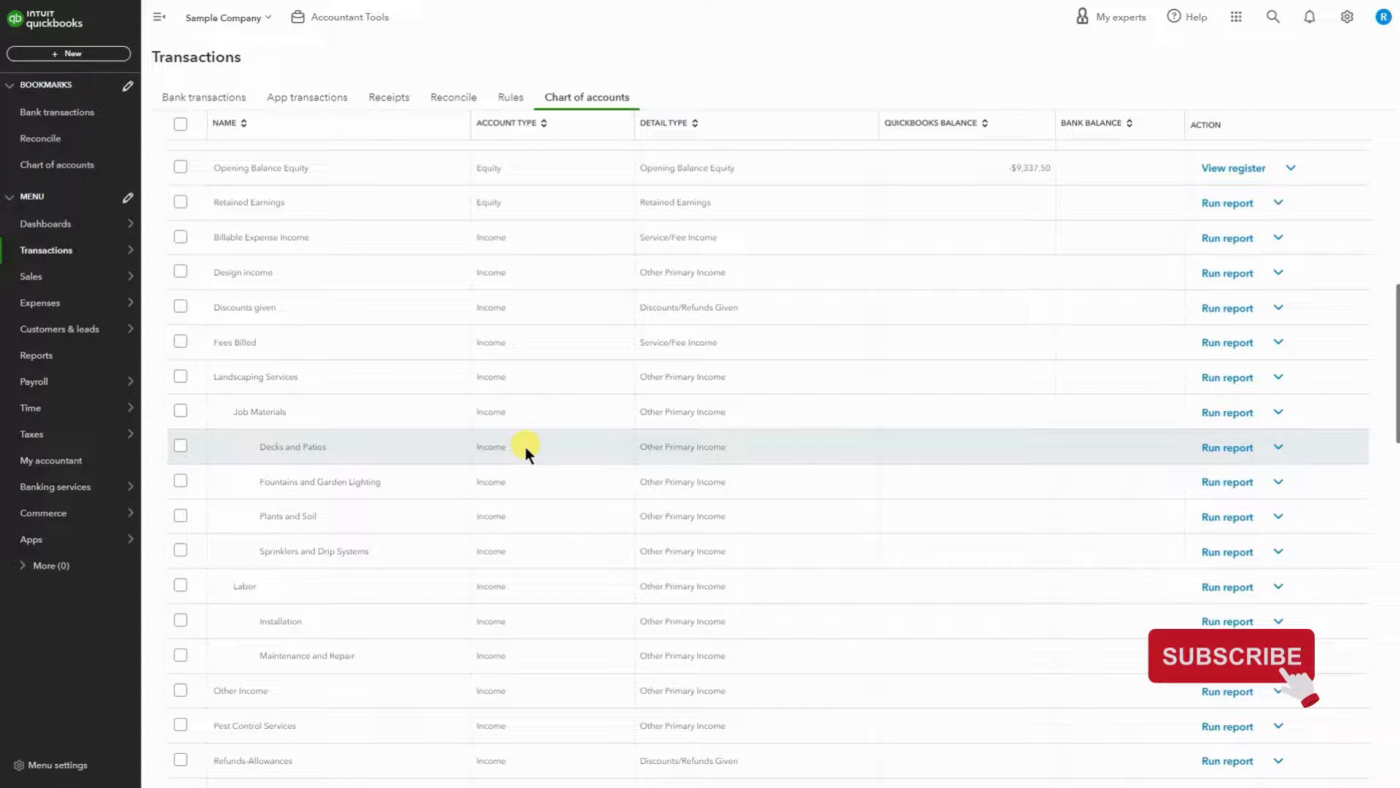
{"action": "mouse_move", "coordinate": [673, 448]}
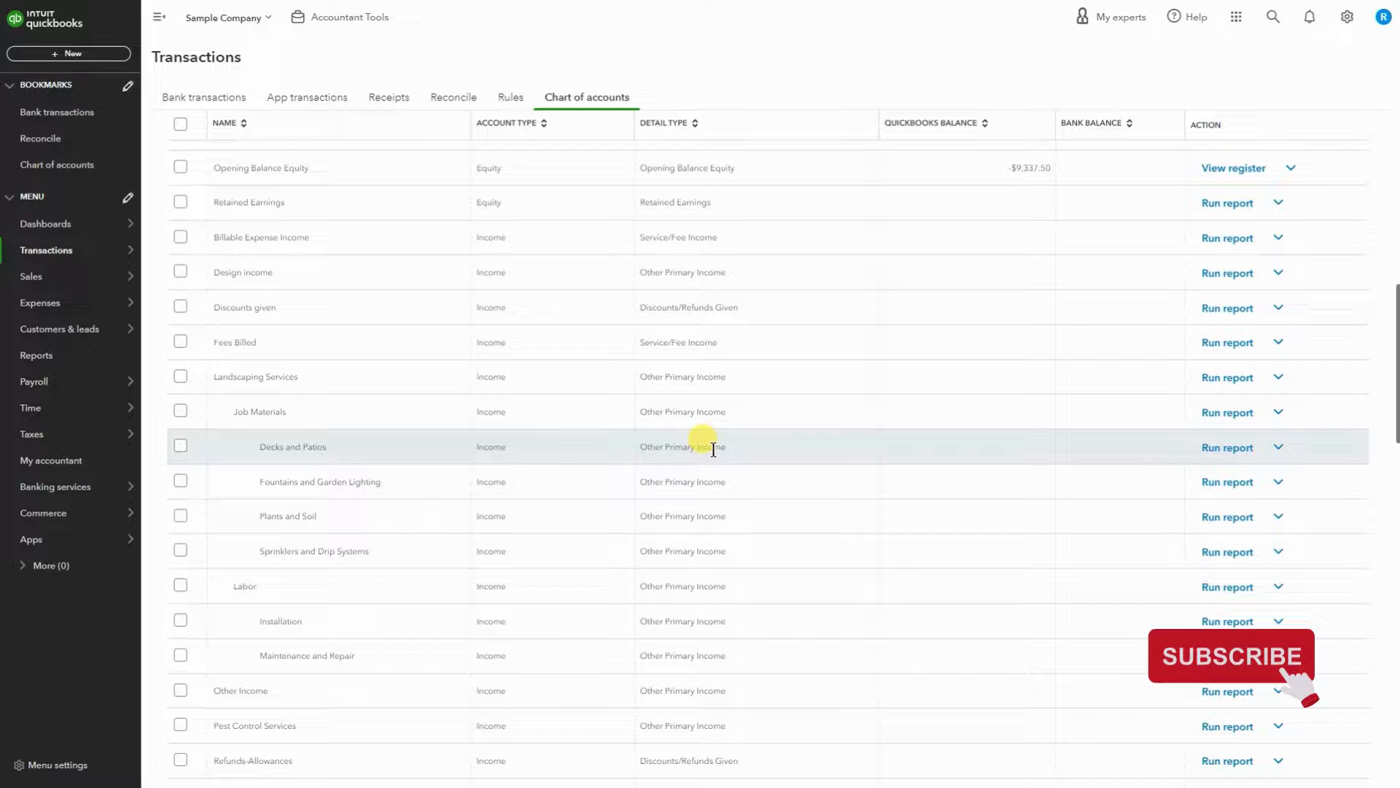
{"action": "mouse_move", "coordinate": [795, 459]}
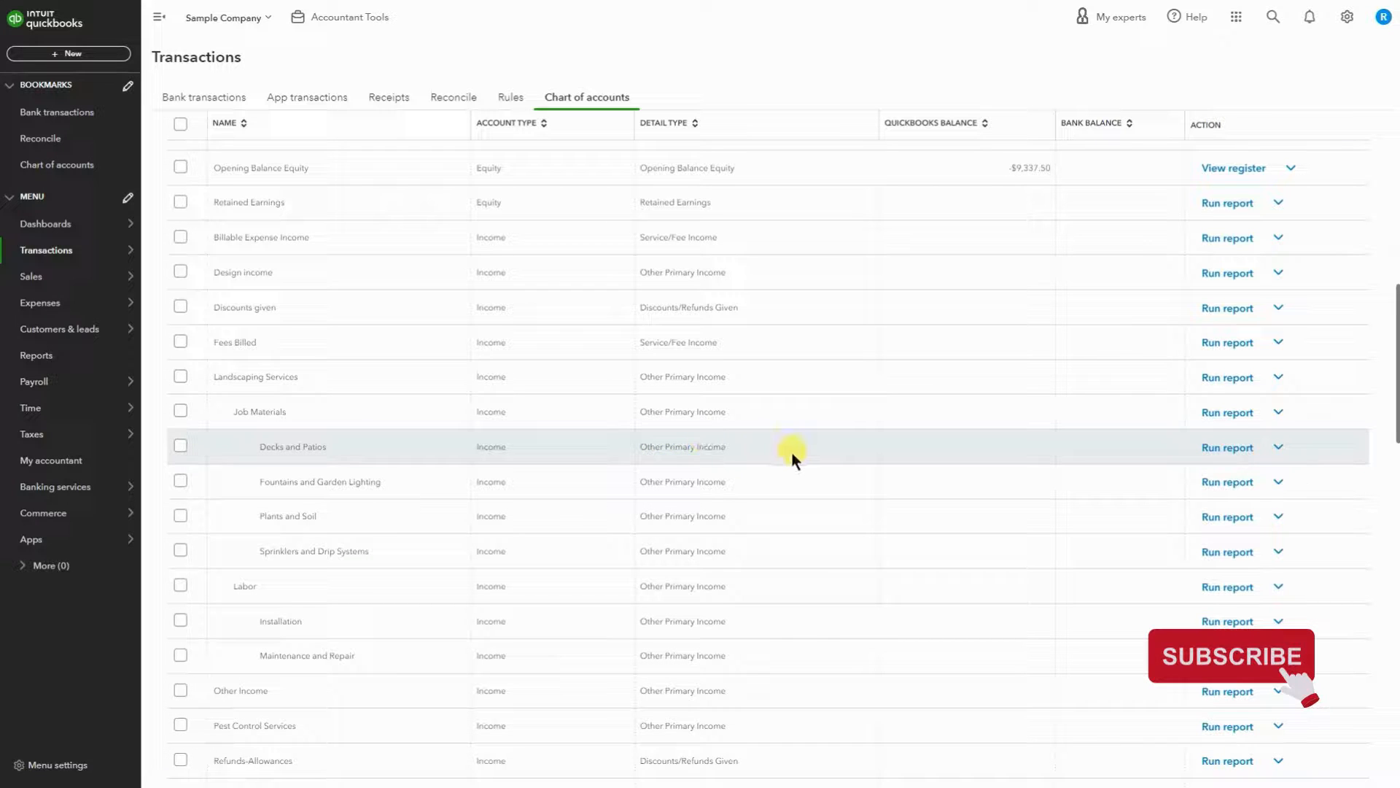